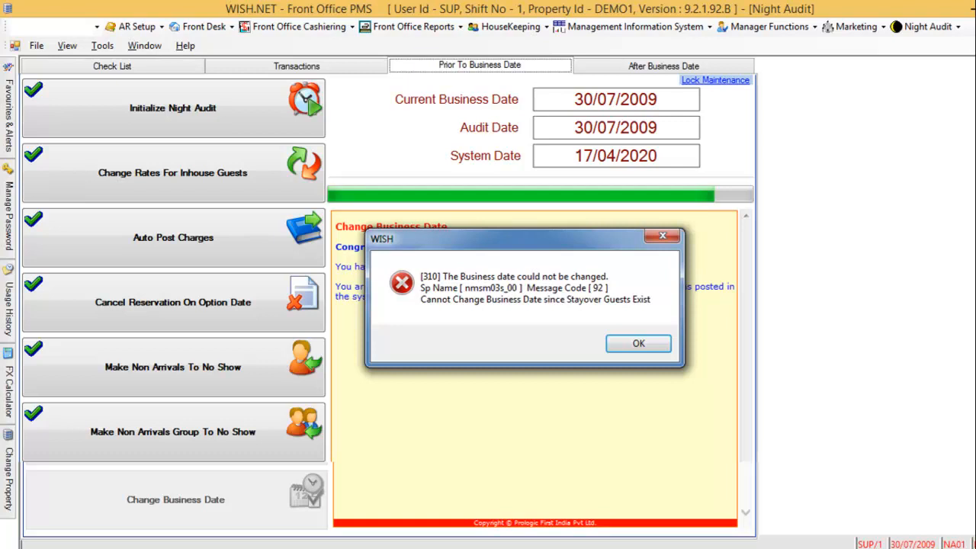
- Dismiss the [310] error that the business date can't change while stay-over guests exist
click(638, 344)
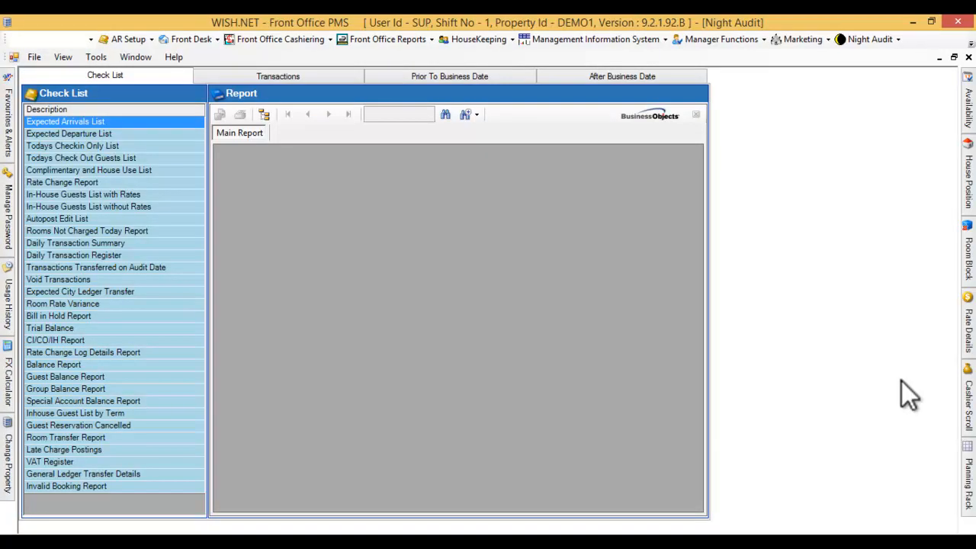
mouse_move(717, 385)
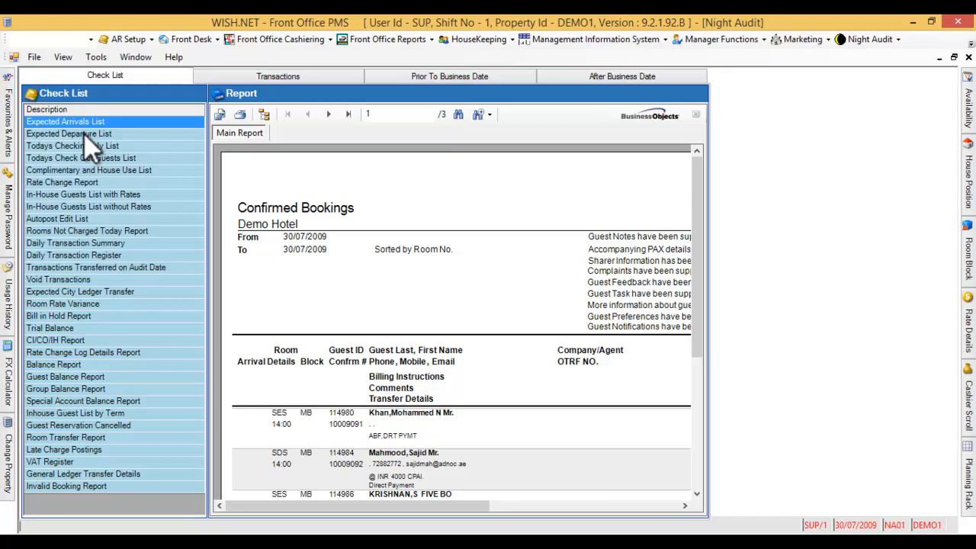
- Bring up the Expected Departures report and review the two guests departing 30/07/2009
click(67, 135)
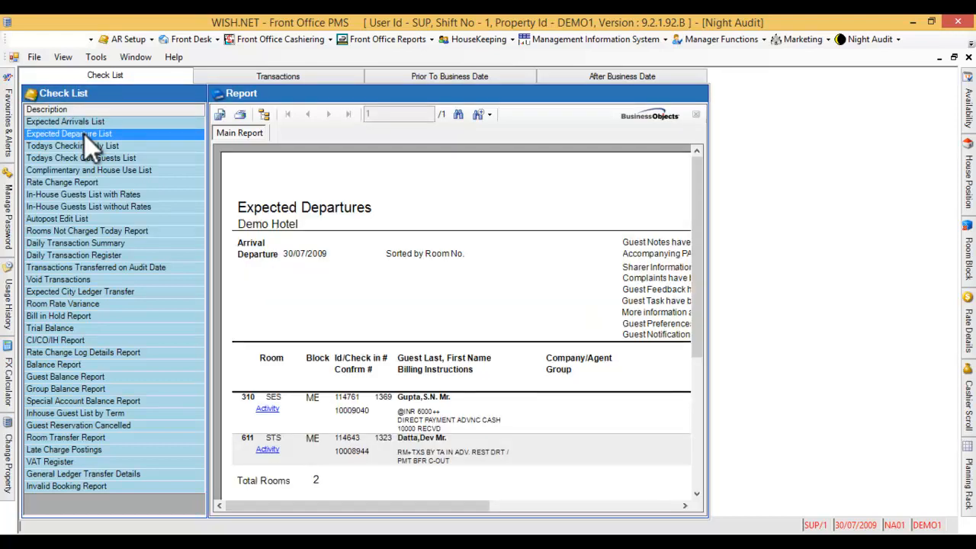
mouse_move(701, 366)
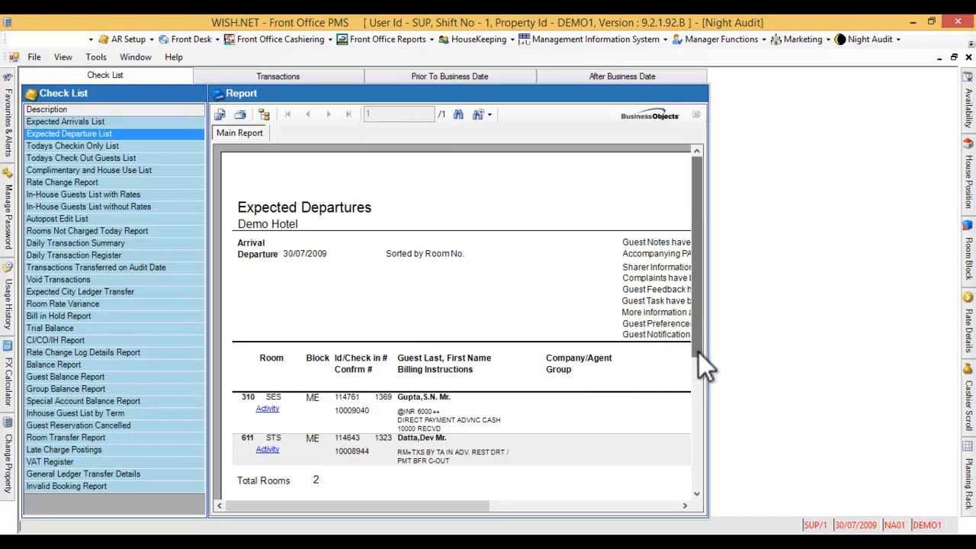
scroll(up, 3)
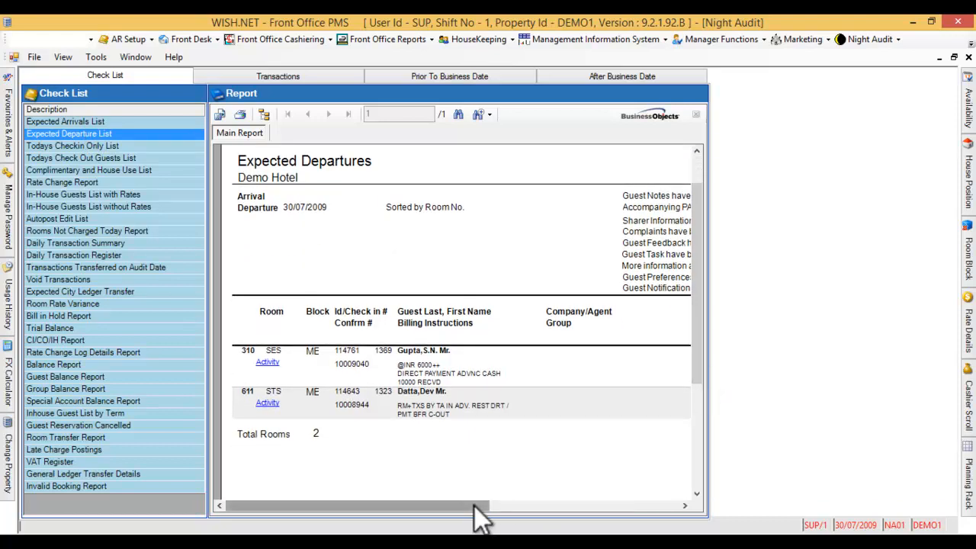
drag(473, 507, 602, 506)
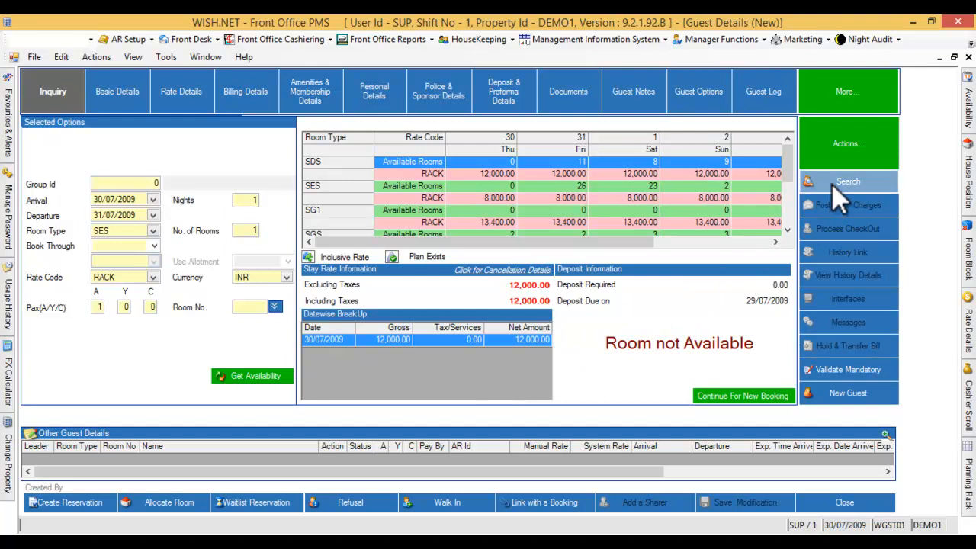
- Set the guest search to in-house guests with departure date 30/07/2009
click(848, 181)
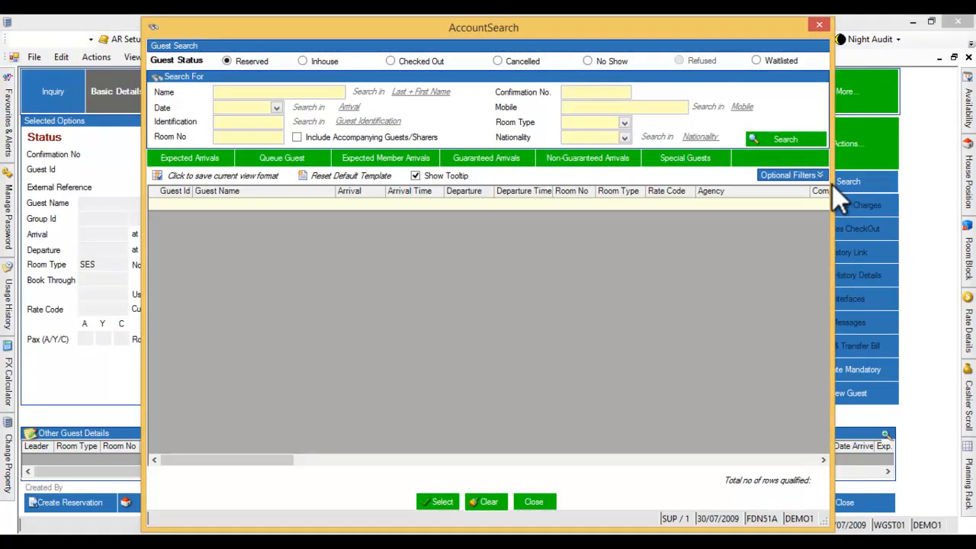
mouse_move(393, 186)
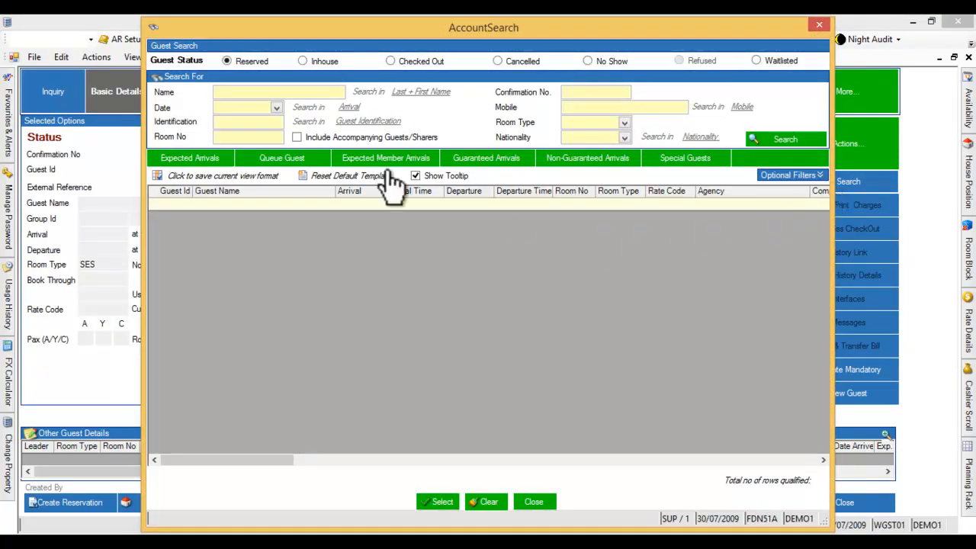
click(276, 107)
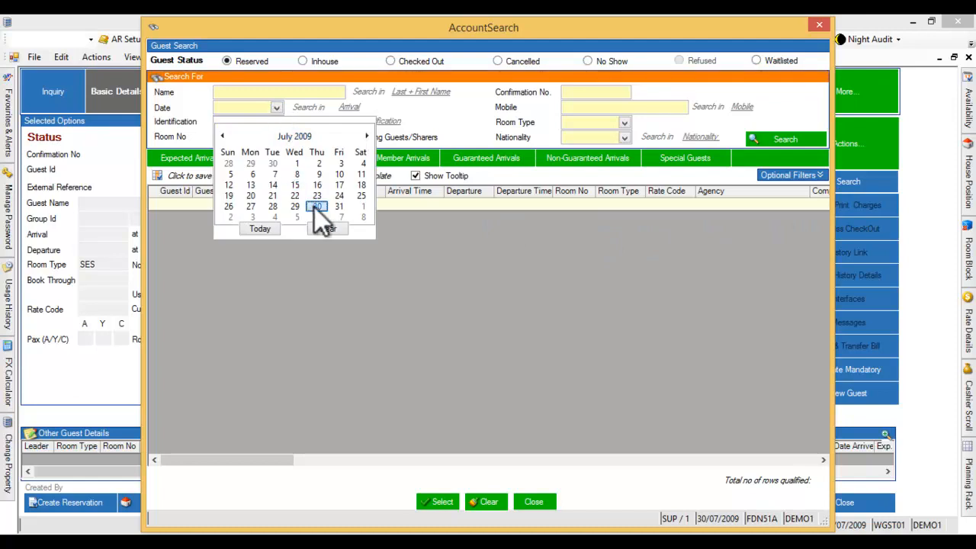
click(318, 206)
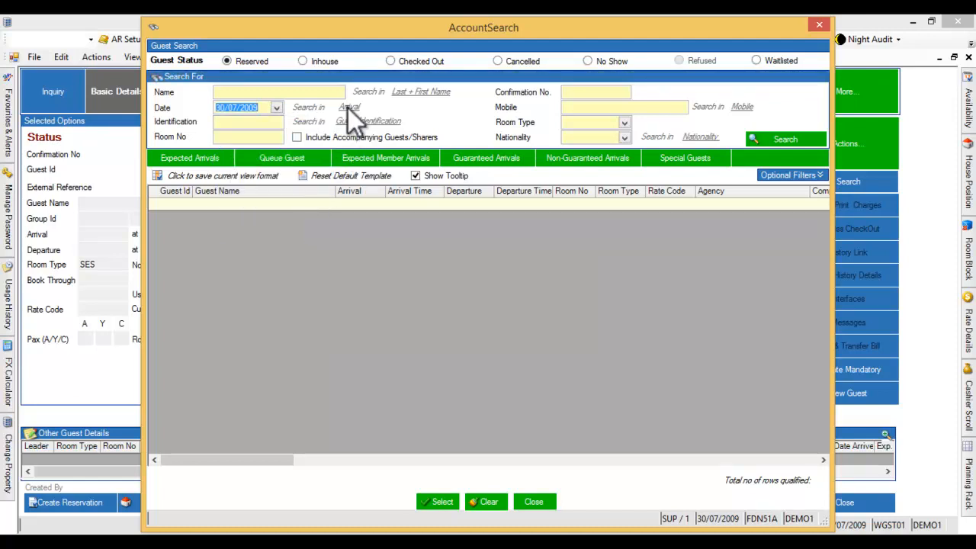
click(356, 107)
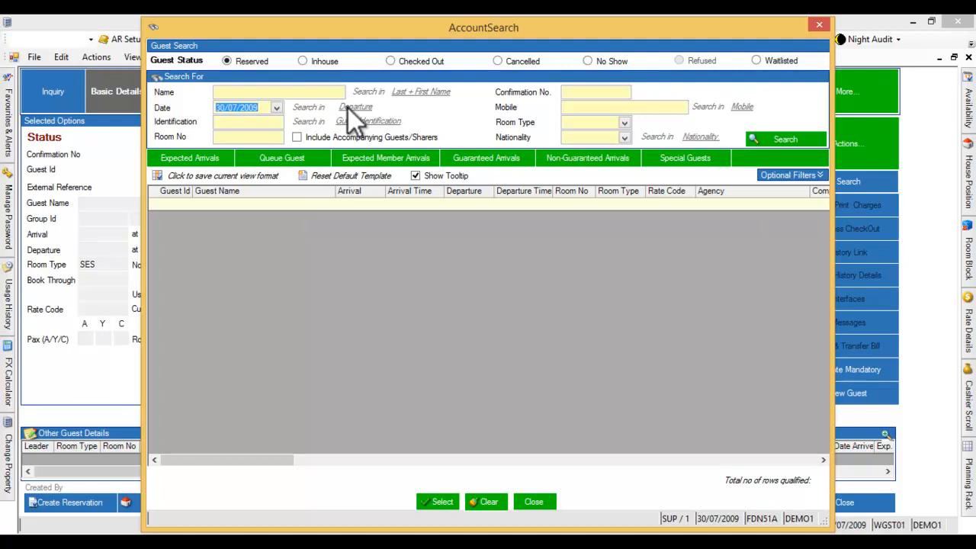
click(302, 61)
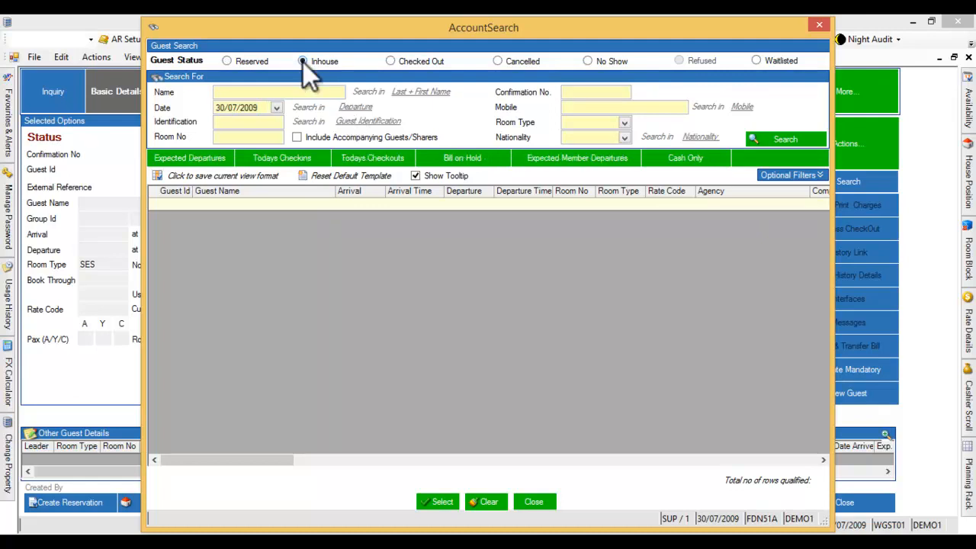
mouse_move(668, 153)
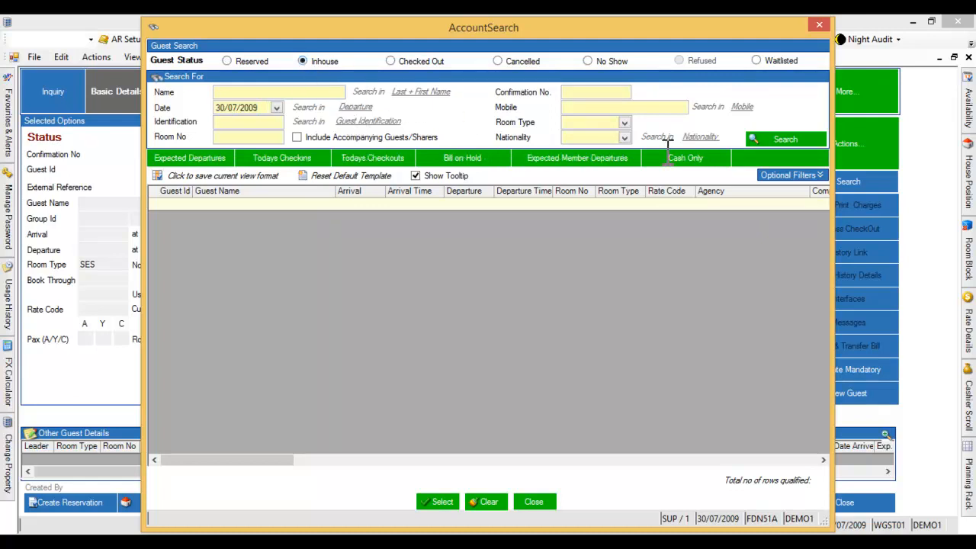
click(784, 139)
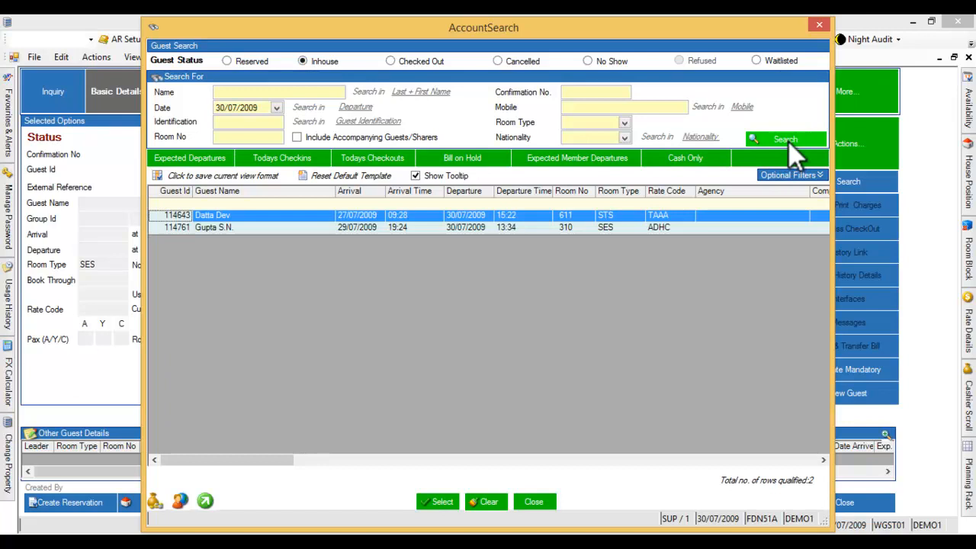
mouse_move(476, 277)
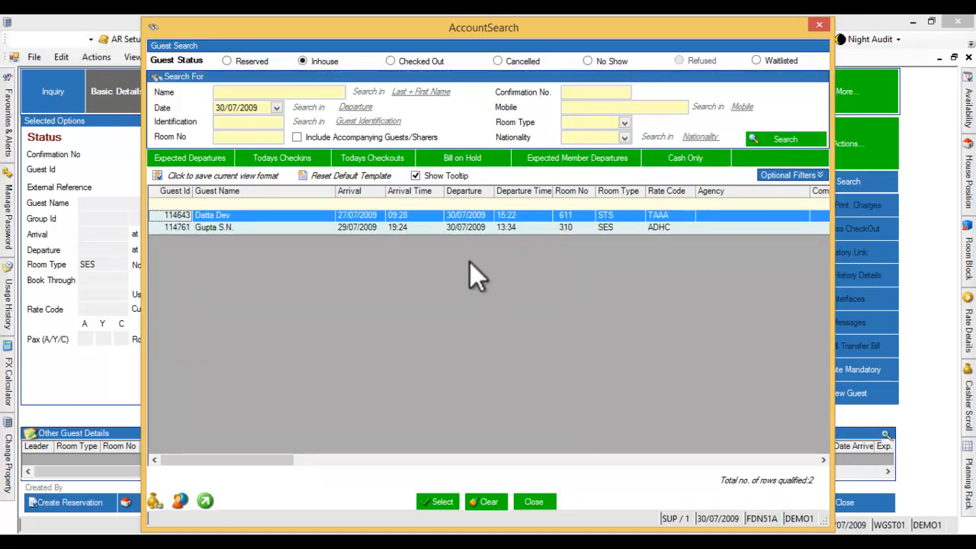
mouse_move(481, 229)
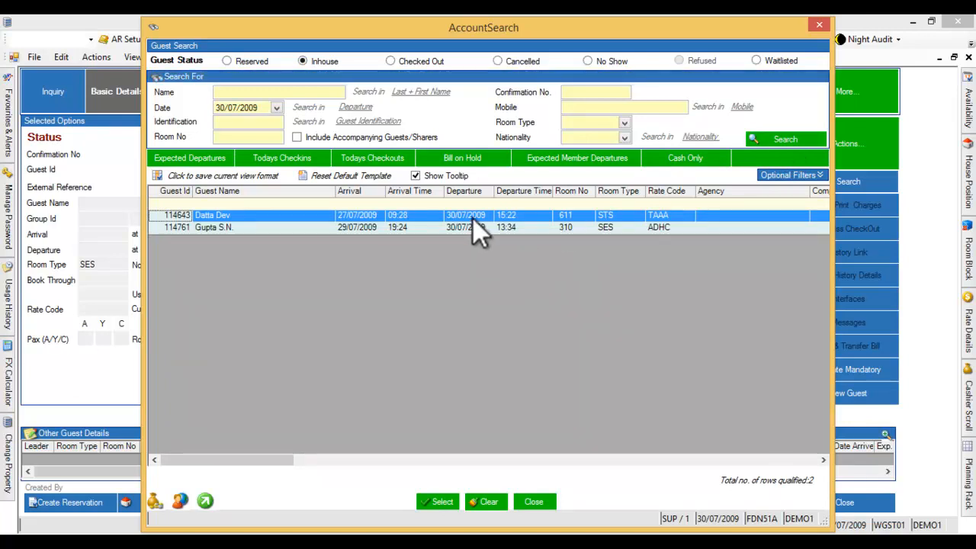
mouse_move(473, 221)
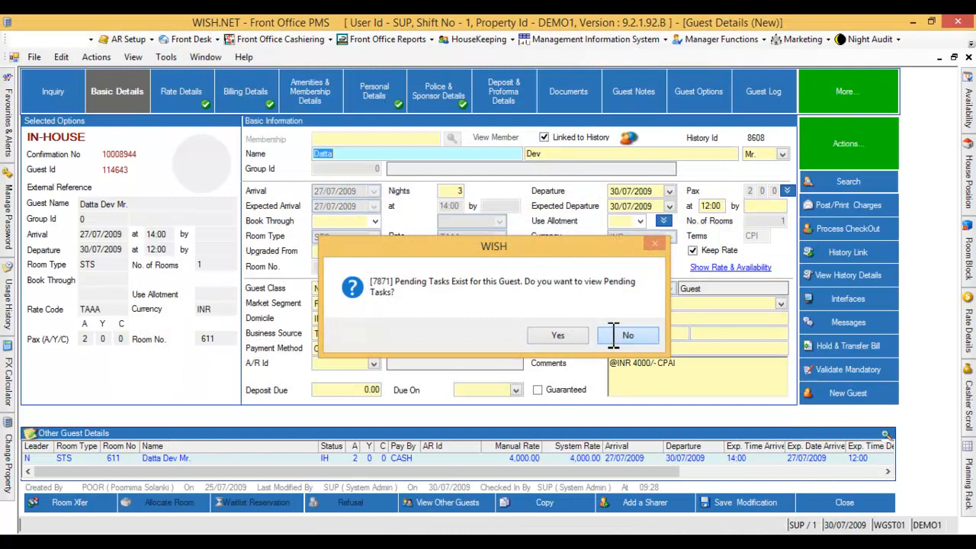
click(628, 336)
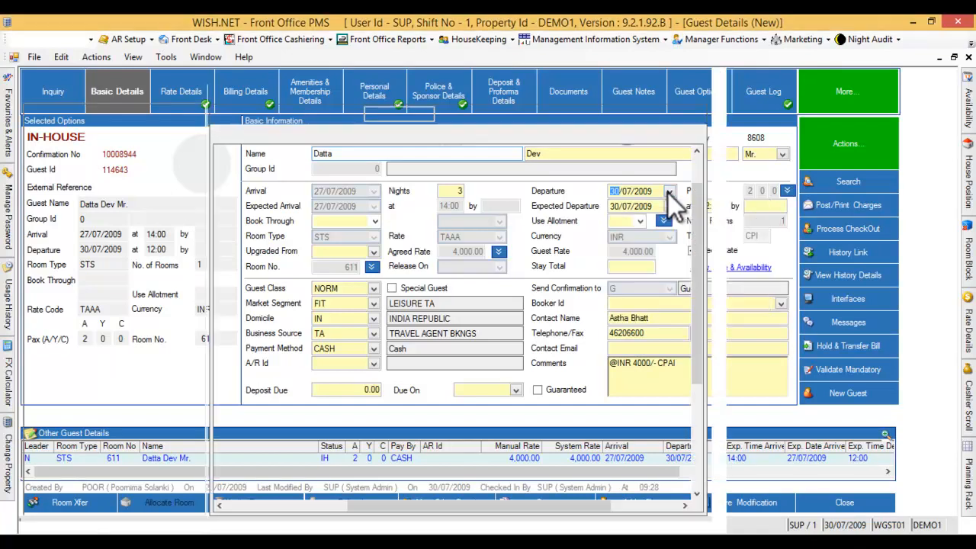
click(665, 190)
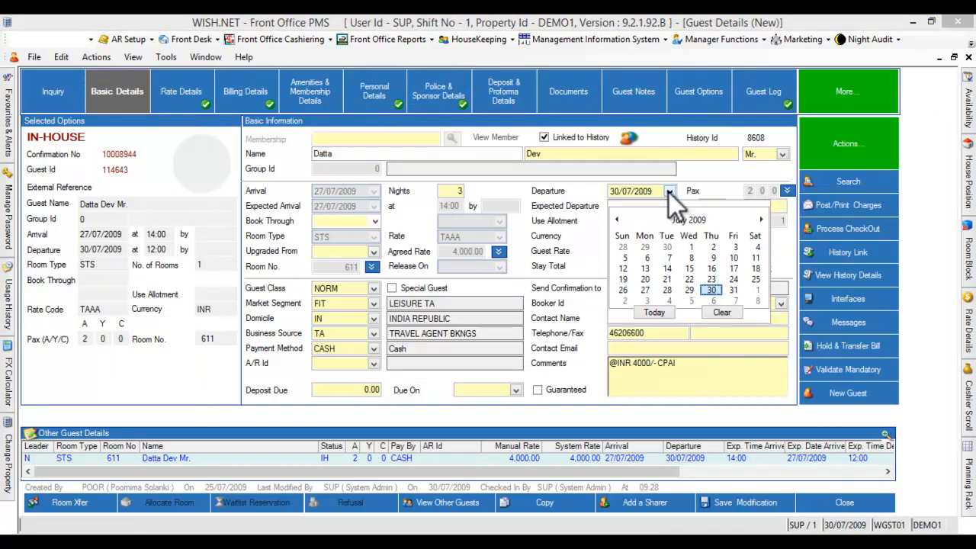